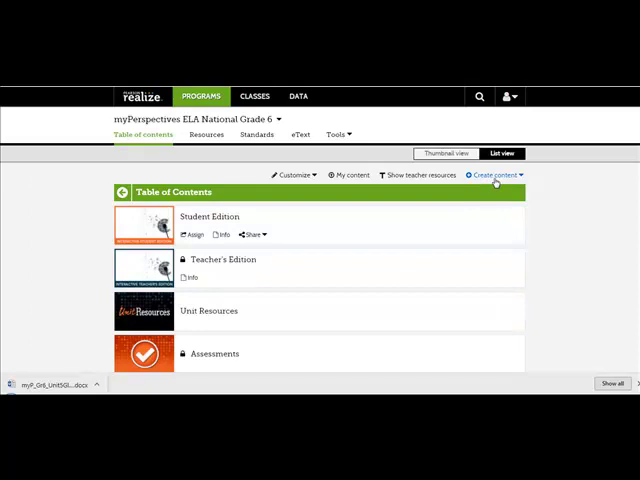
Step: Attach writing copy.docx from Google Drive as new program content
{"action": "left_click", "coordinate": [494, 175]}
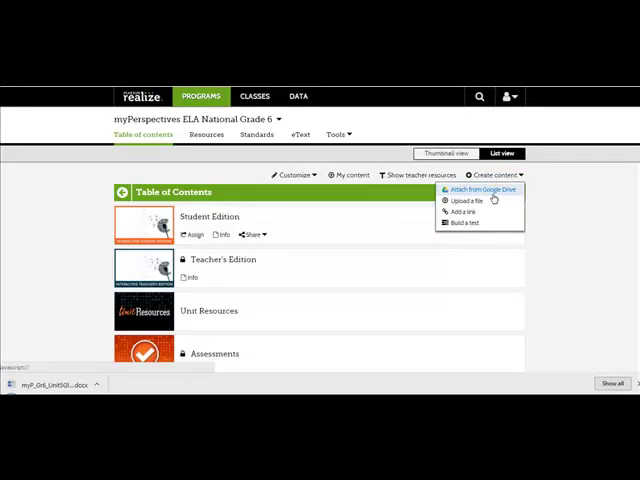
{"action": "left_click", "coordinate": [468, 200]}
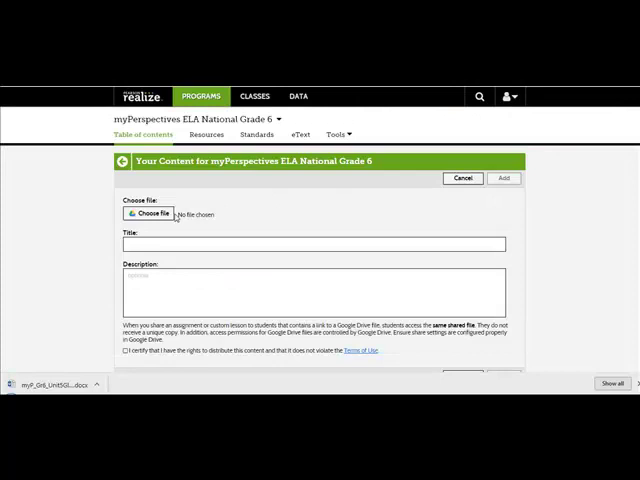
{"action": "left_click", "coordinate": [150, 214]}
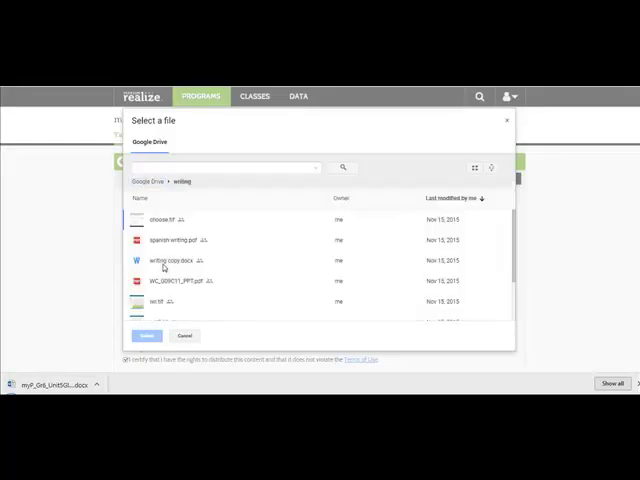
{"action": "left_click", "coordinate": [180, 260]}
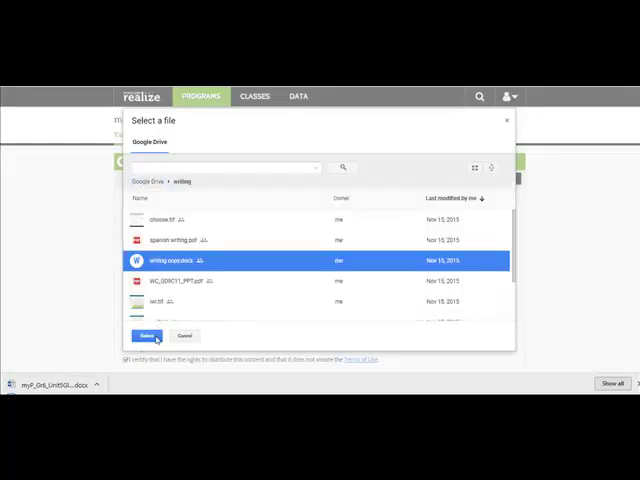
{"action": "left_click", "coordinate": [138, 335]}
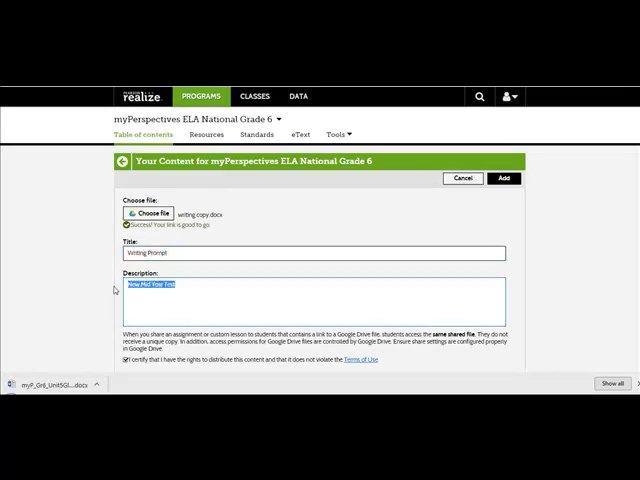
Step: Set the description to 'Writing Prompt for Pd 6 ELA', certify rights, and add the content
{"action": "type", "text": "Writing Prompt for Pd 6 ELA"}
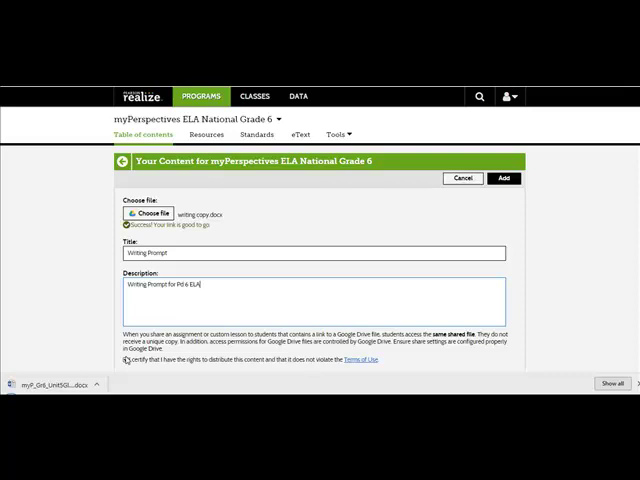
{"action": "left_click", "coordinate": [504, 178]}
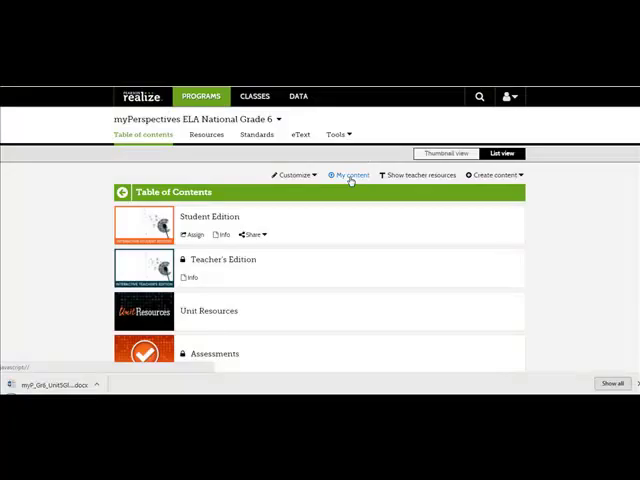
Step: Open Hachiko The True Story of a Loyal Dog from the Unit 2 list
{"action": "left_click", "coordinate": [349, 175]}
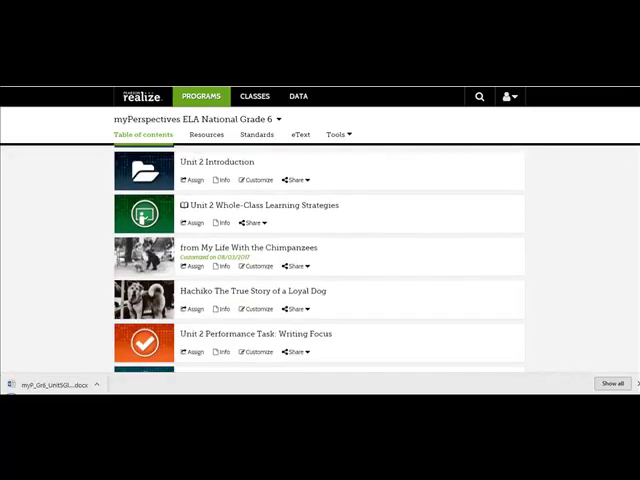
{"action": "scroll", "scroll_direction": "down", "scroll_amount": 3}
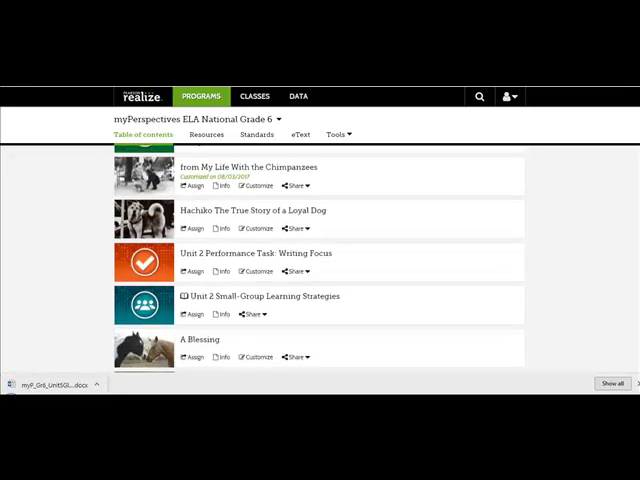
{"action": "left_click", "coordinate": [245, 210]}
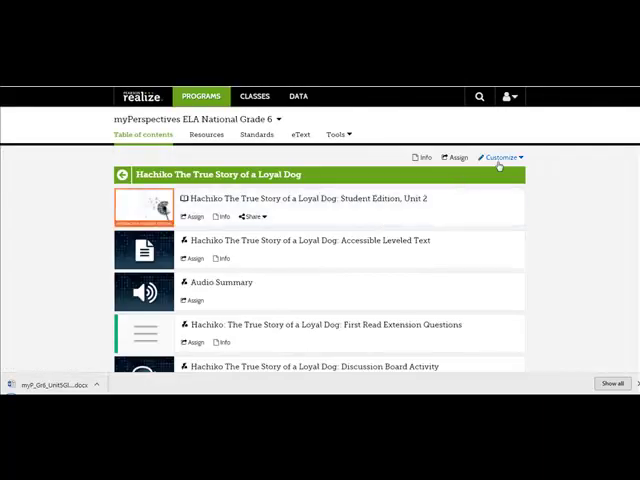
Step: Enter edit mode for the Hachiko selection via Customize
{"action": "left_click", "coordinate": [501, 157]}
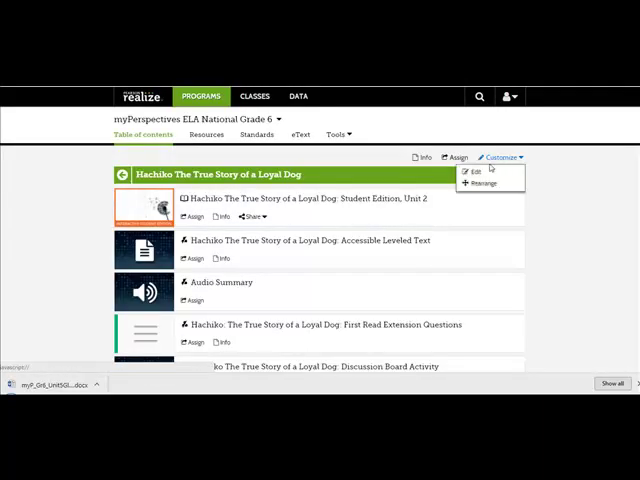
{"action": "left_click", "coordinate": [475, 170]}
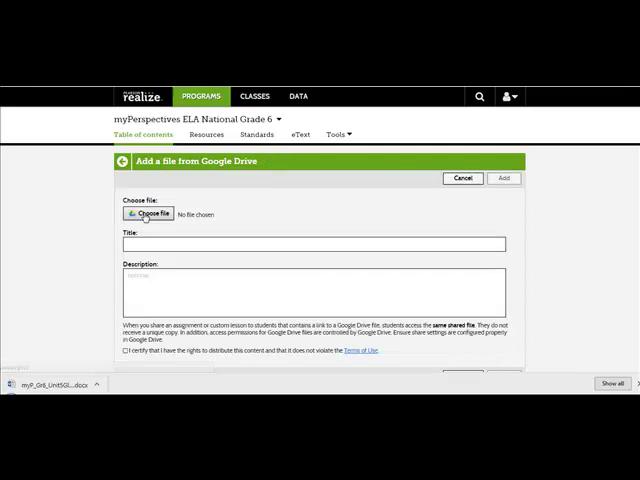
Step: Select the extension questions PDF from the First Read Extension Questions Drive folder
{"action": "left_click", "coordinate": [148, 214]}
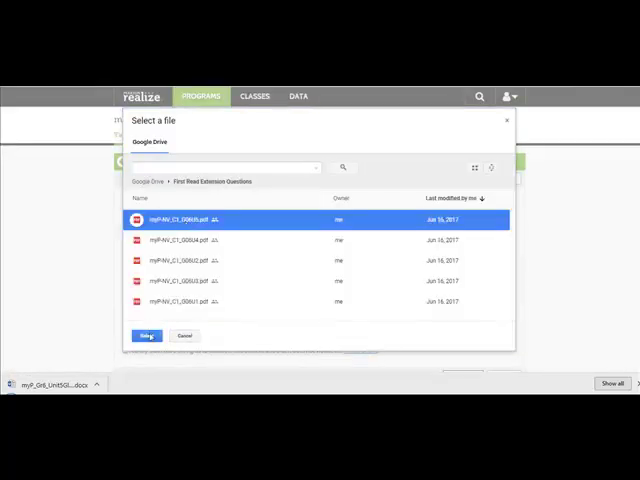
{"action": "left_click", "coordinate": [146, 335]}
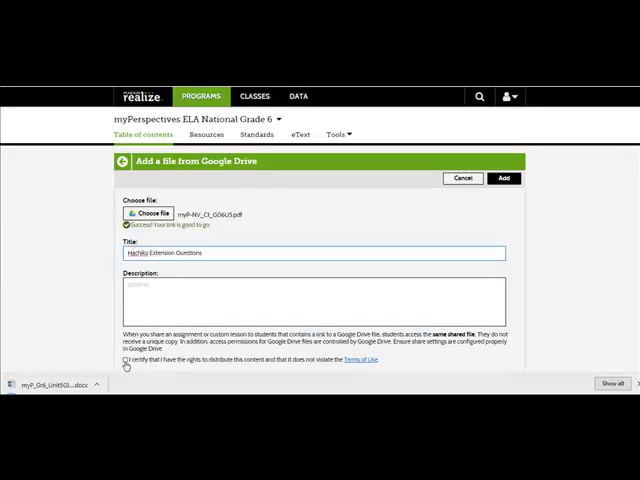
Step: Certify rights and save Hachiko Extension Questions into the Hachiko selection
{"action": "left_click", "coordinate": [503, 178]}
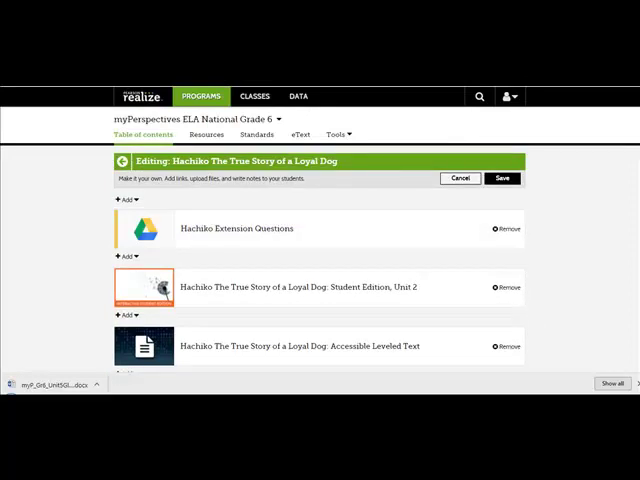
{"action": "mouse_move", "coordinate": [543, 165]}
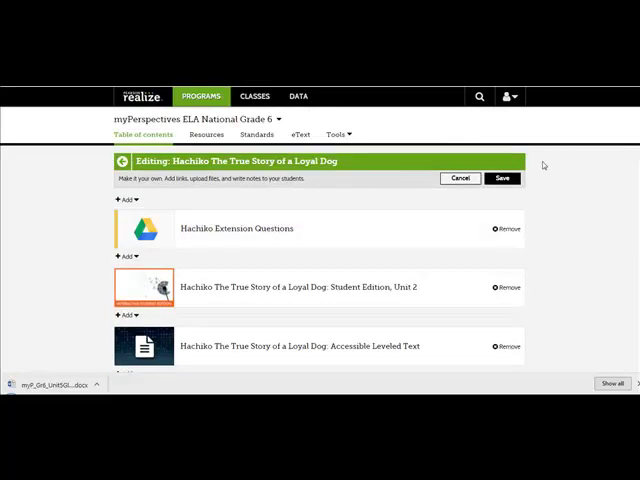
{"action": "left_click", "coordinate": [460, 178]}
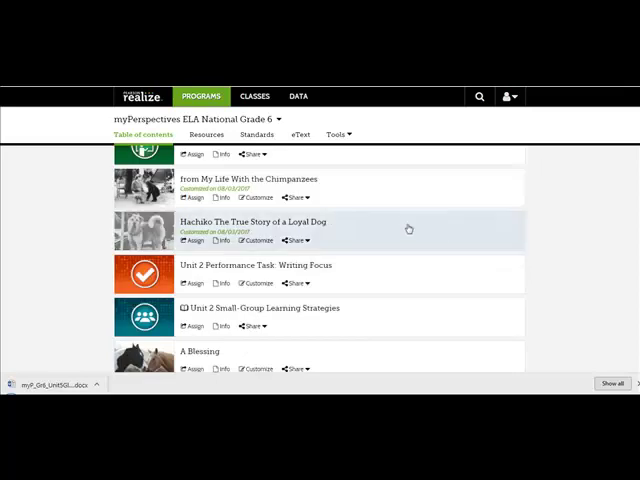
Step: Return to the home dashboard and open the account menu
{"action": "left_click", "coordinate": [253, 221]}
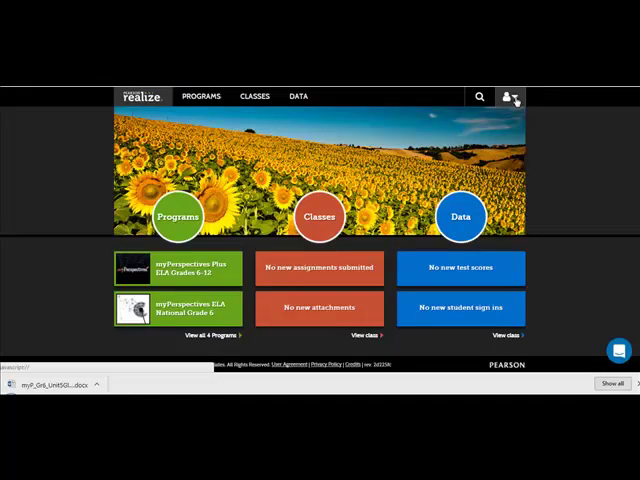
{"action": "left_click", "coordinate": [510, 96]}
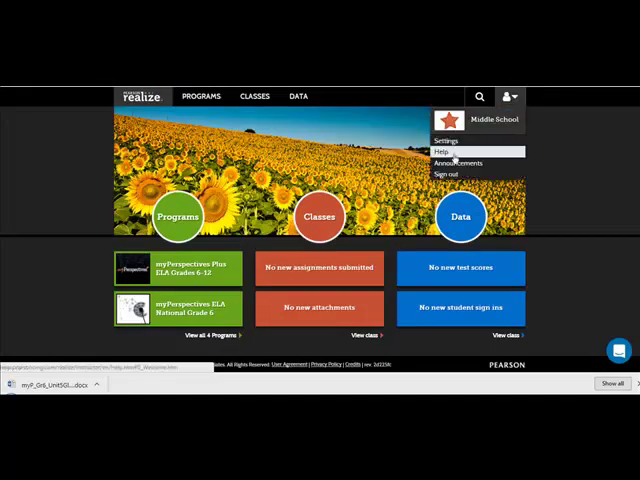